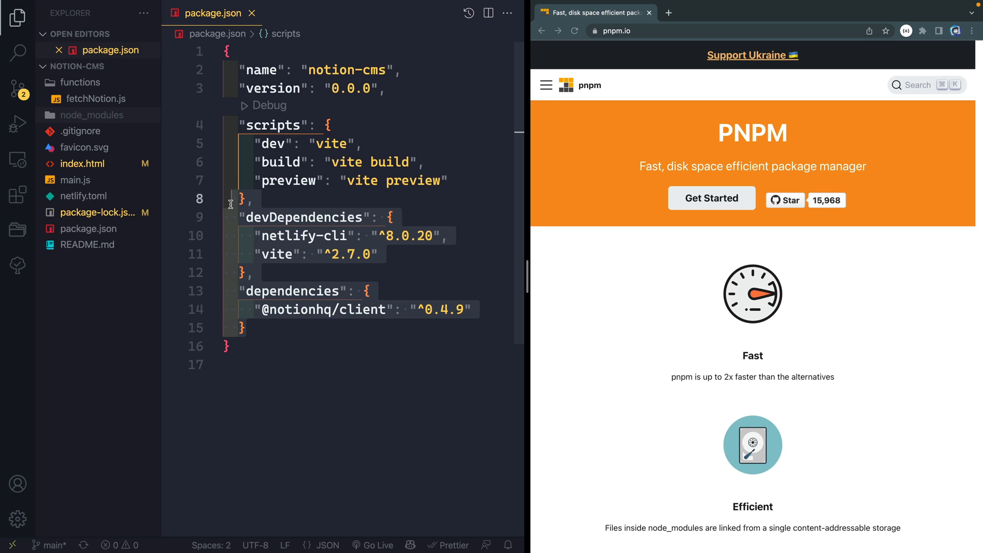
- Expand node_modules in the Explorer and widen the Chrome pane showing pnpm.io
left_click(93, 115)
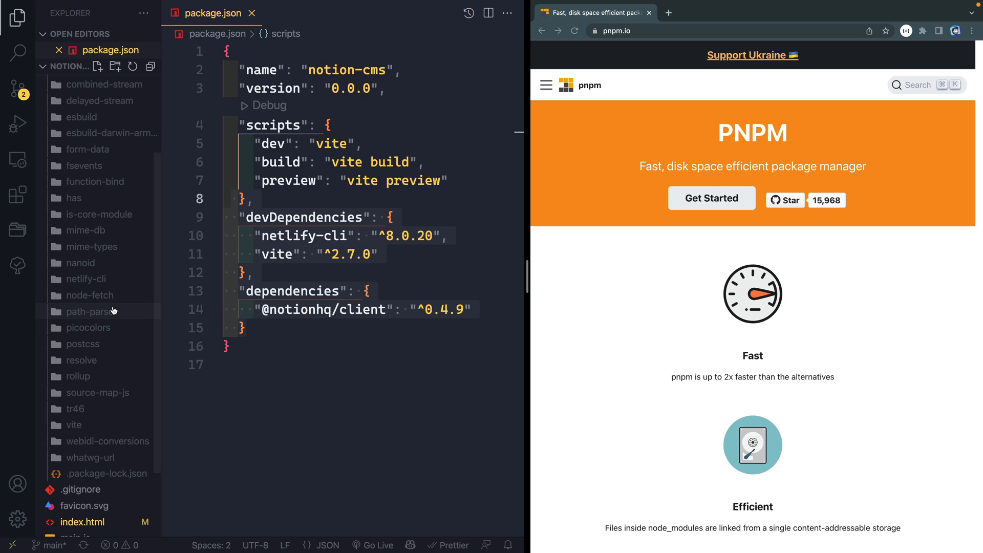
mouse_move(88, 312)
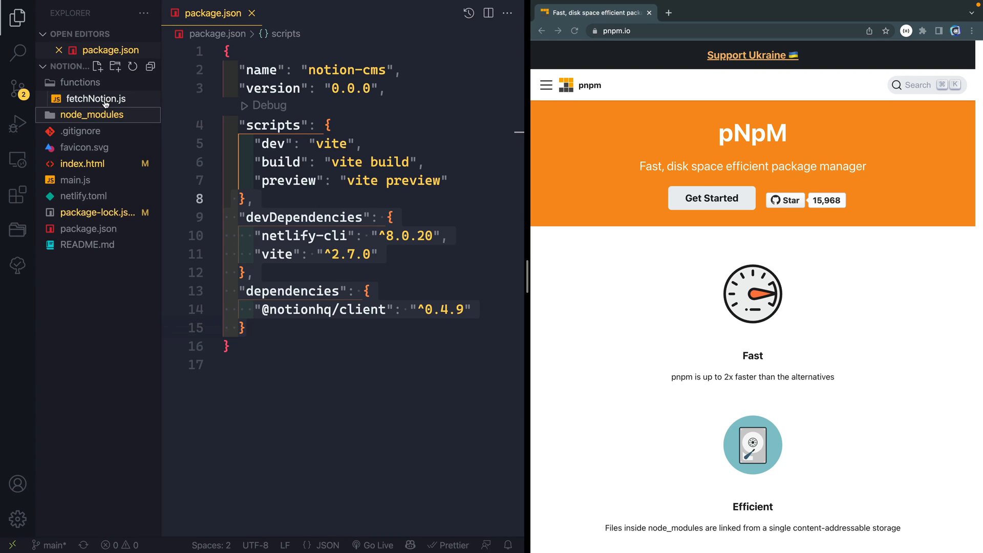
mouse_move(97, 98)
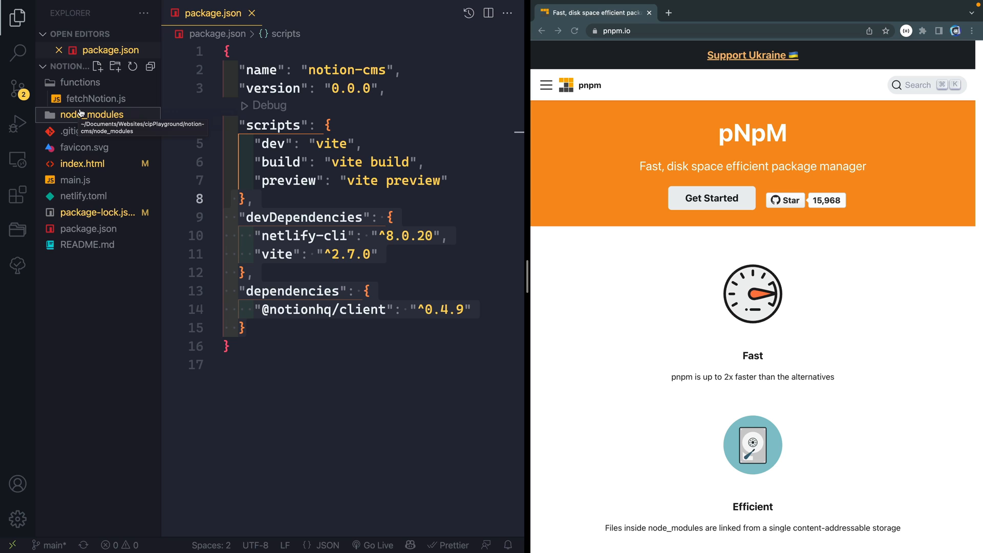
mouse_move(95, 117)
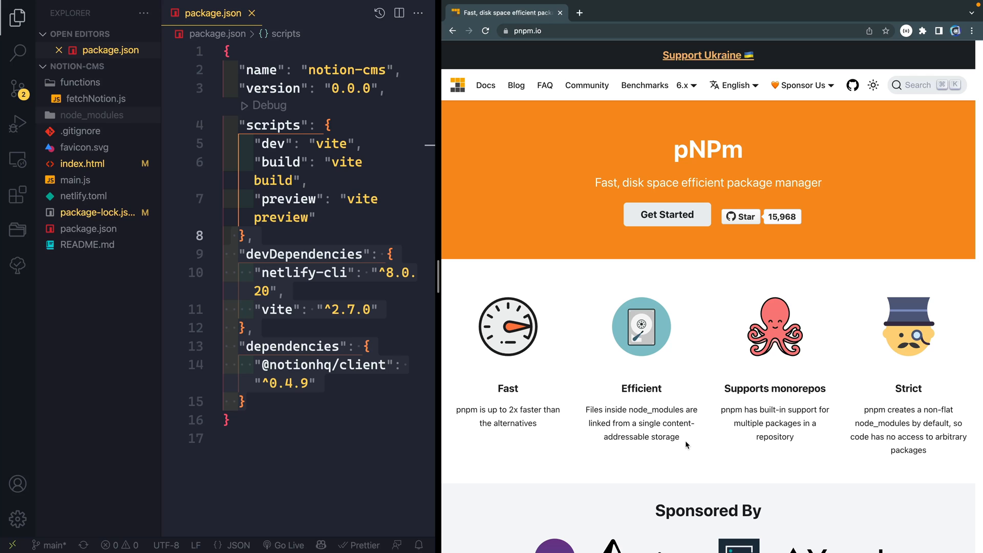
left_click_drag(685, 445, 602, 388)
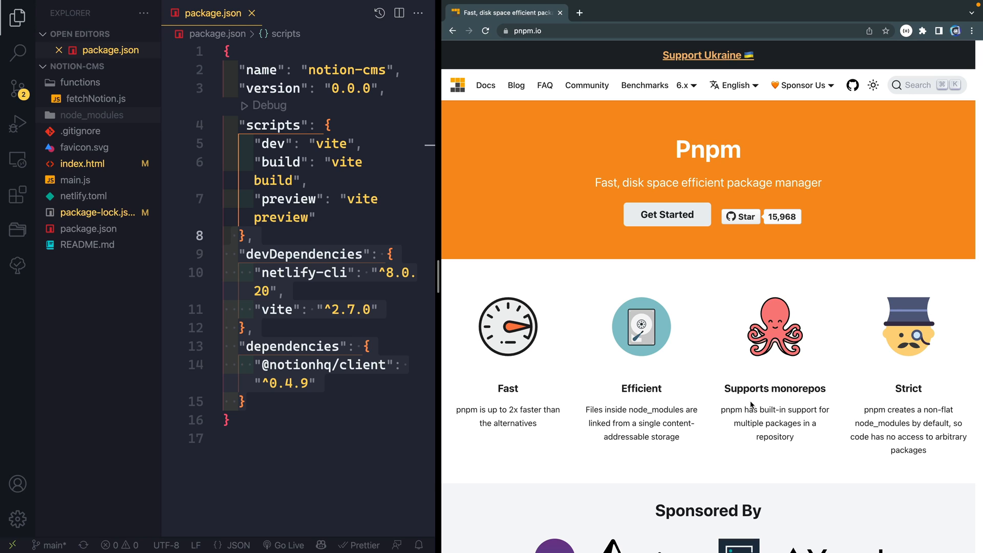
mouse_move(711, 378)
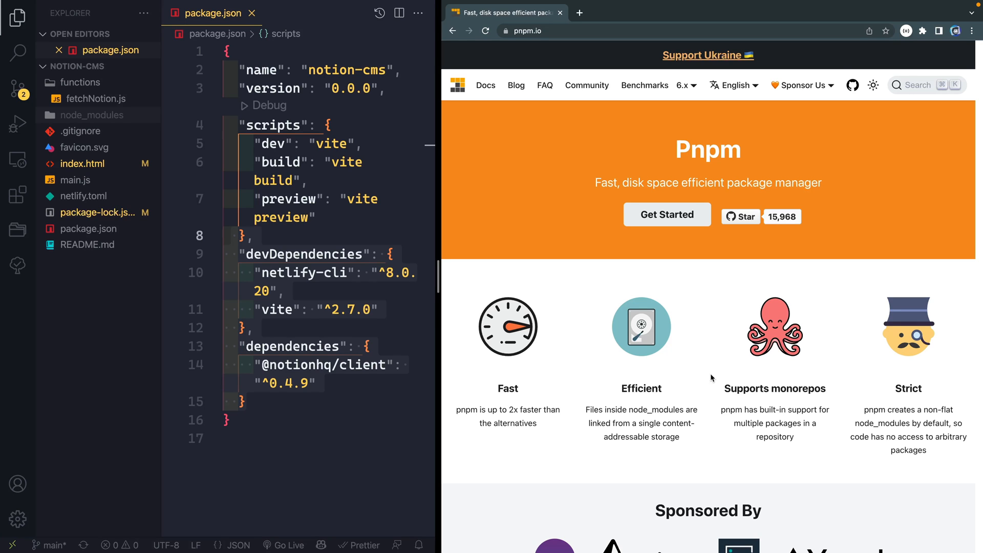
mouse_move(751, 452)
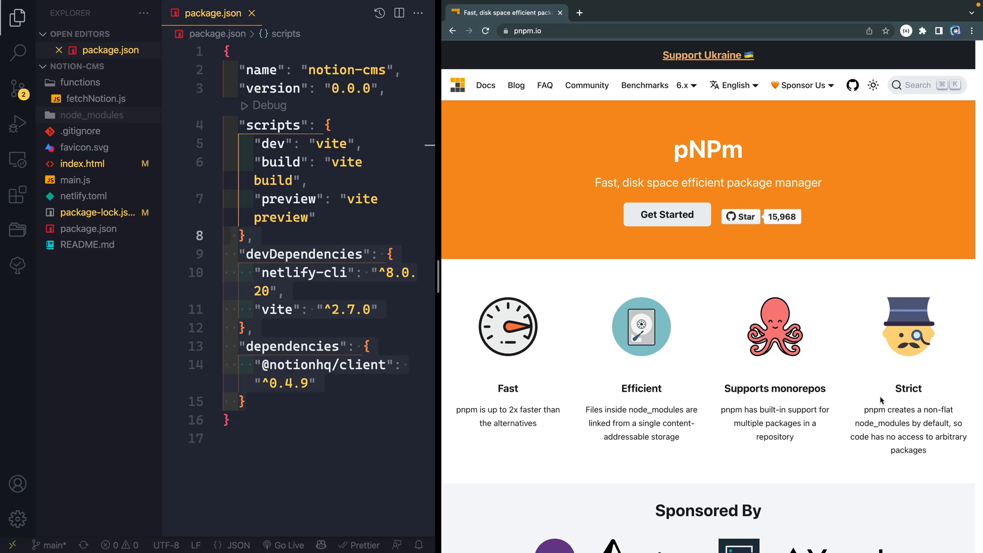
mouse_move(683, 239)
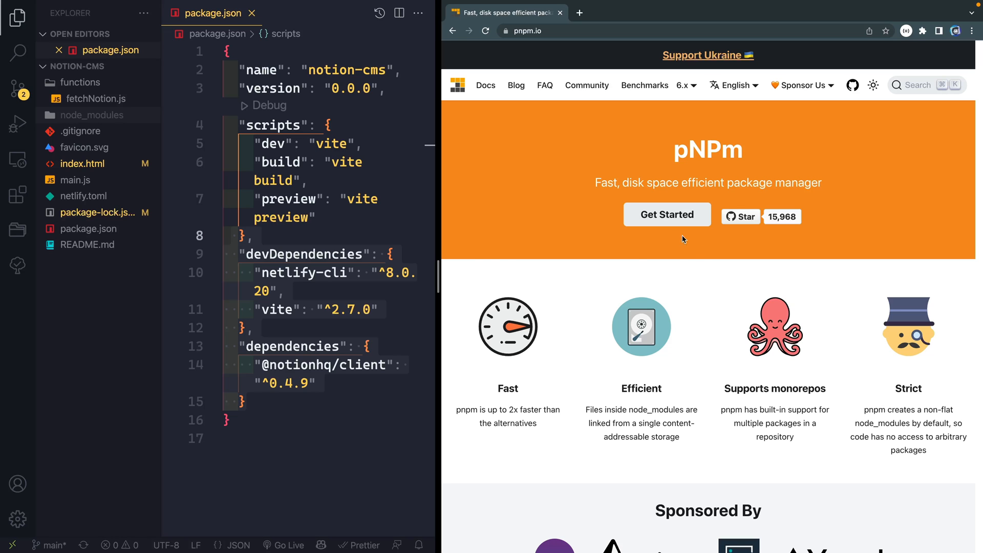
- From Get Started, read the Motivation page and view its pnpm sketch tweet at full size
left_click(666, 214)
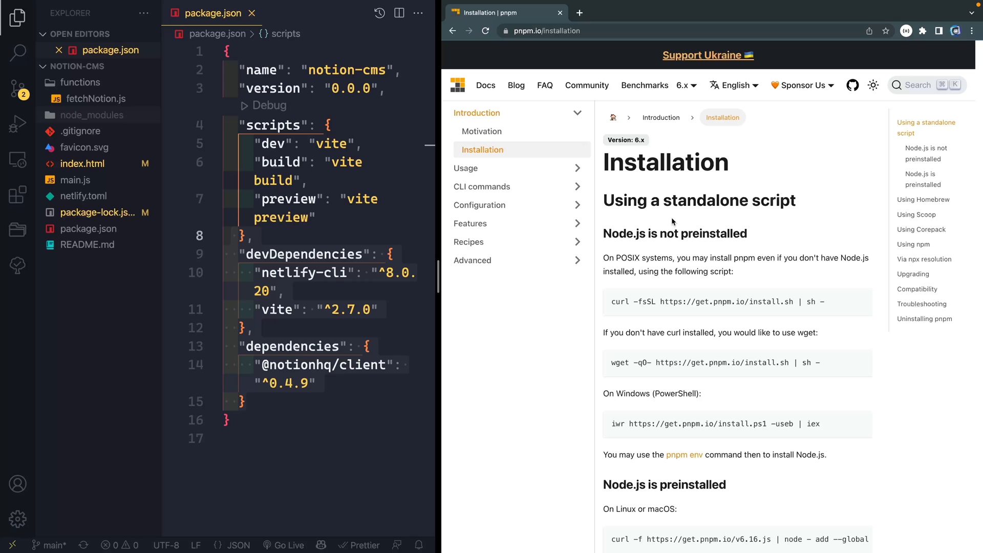
left_click(482, 131)
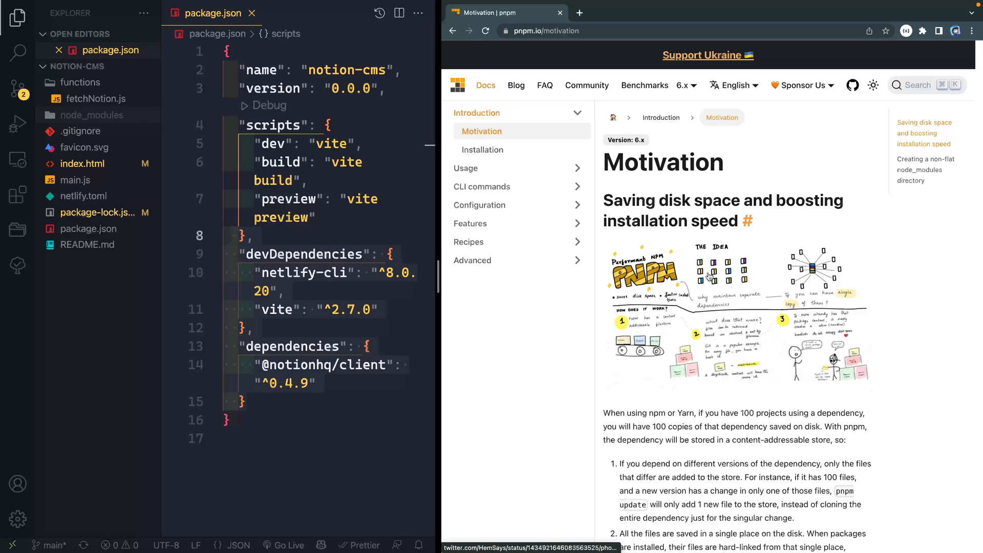
scroll("down", 3)
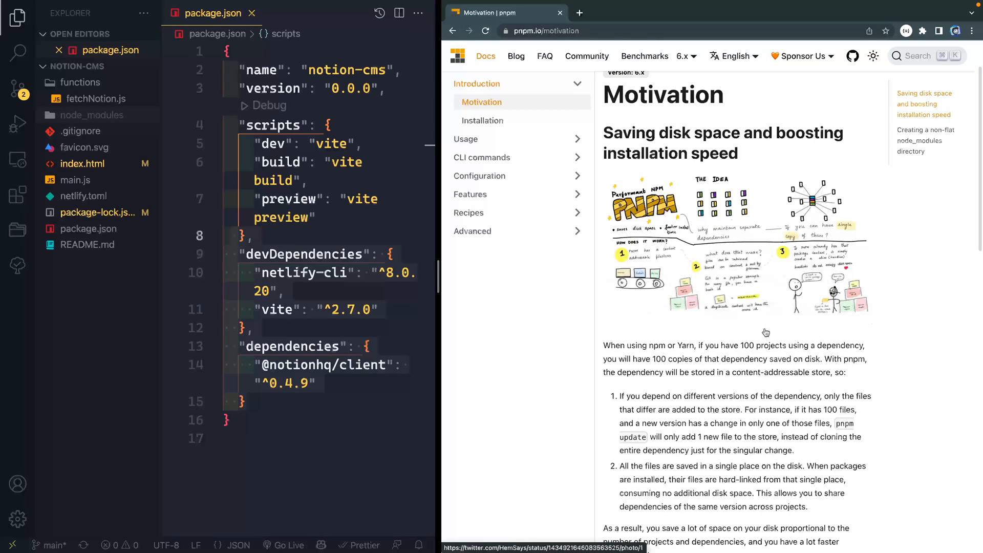
scroll("down", 3)
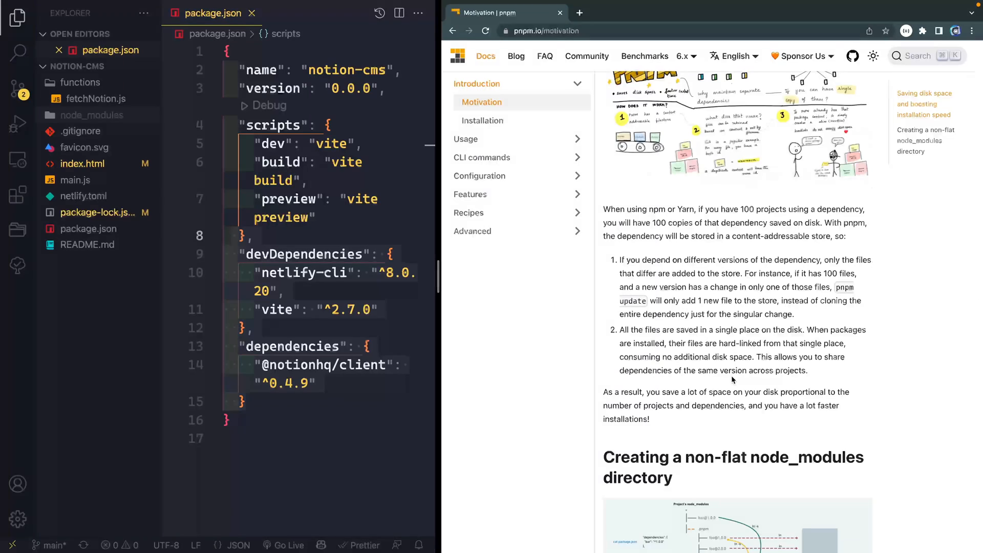
scroll("down", 3)
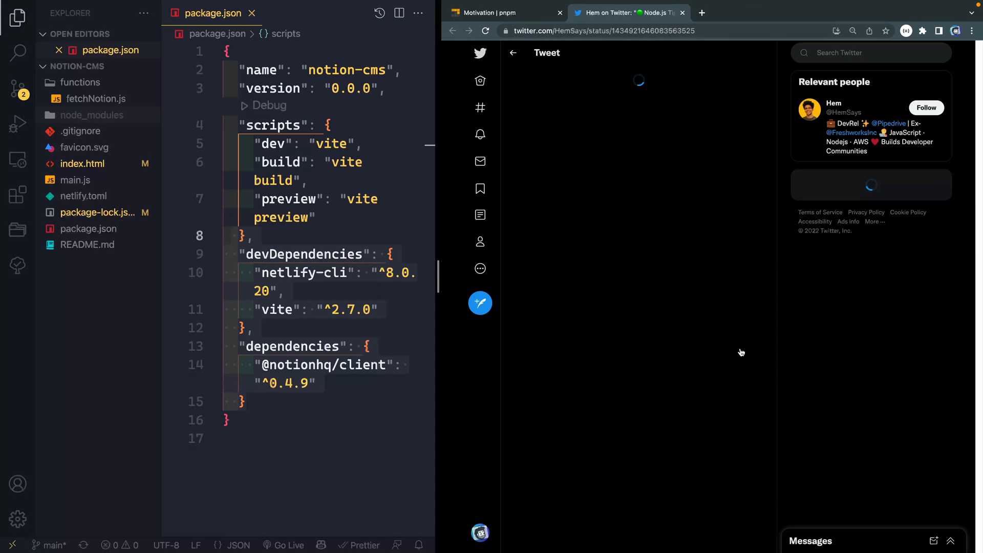
left_click(638, 79)
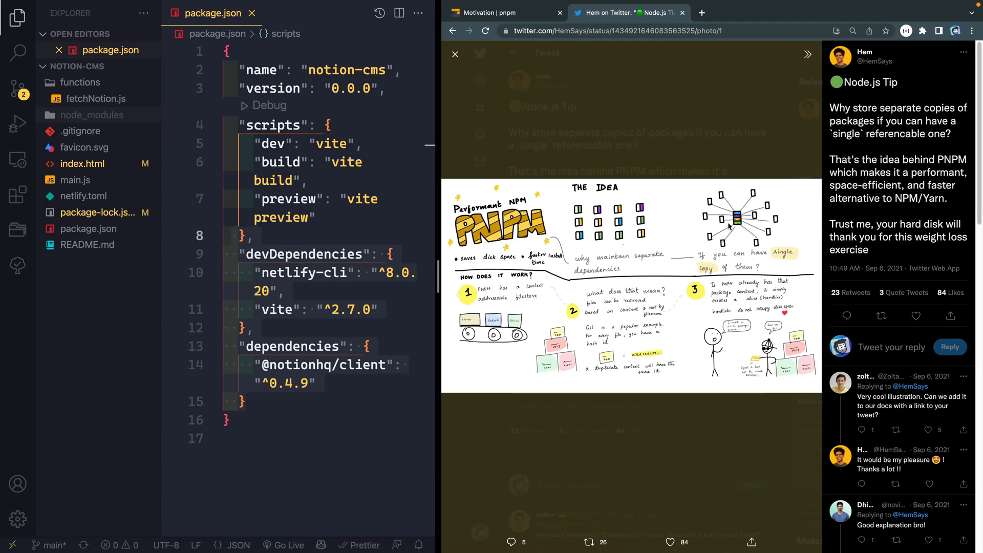
mouse_move(743, 228)
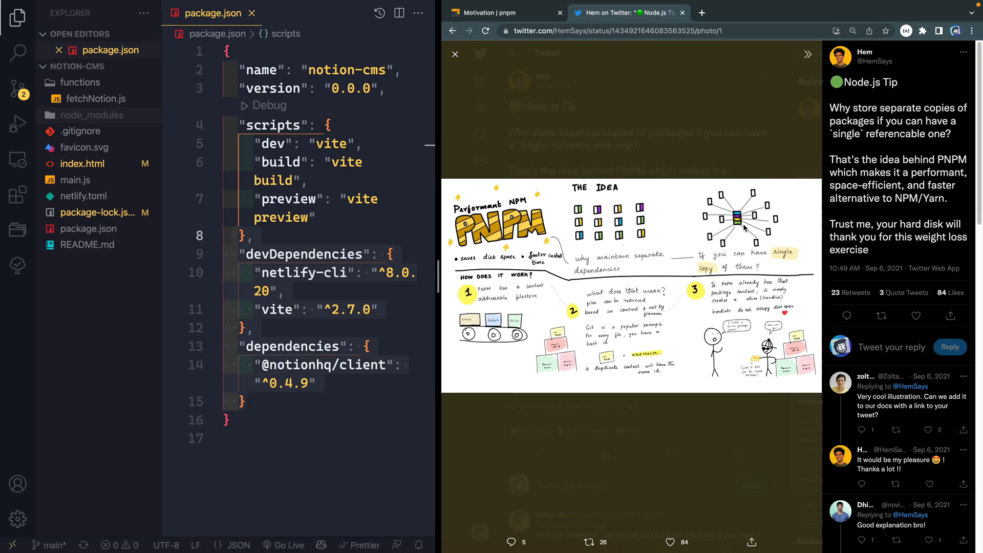
mouse_move(470, 314)
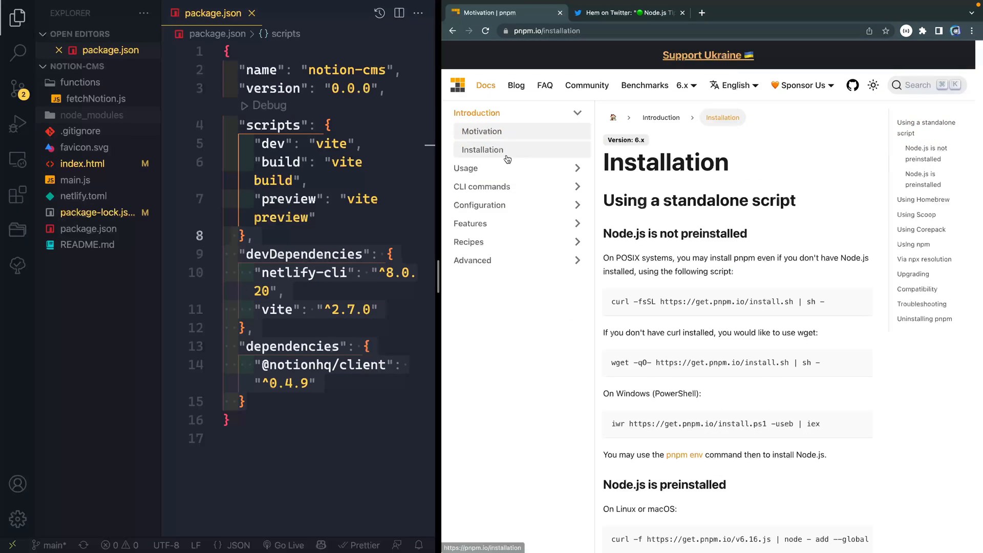
- Reach the Using npm section with the npm and npx install commands on the Installation page
left_click(482, 150)
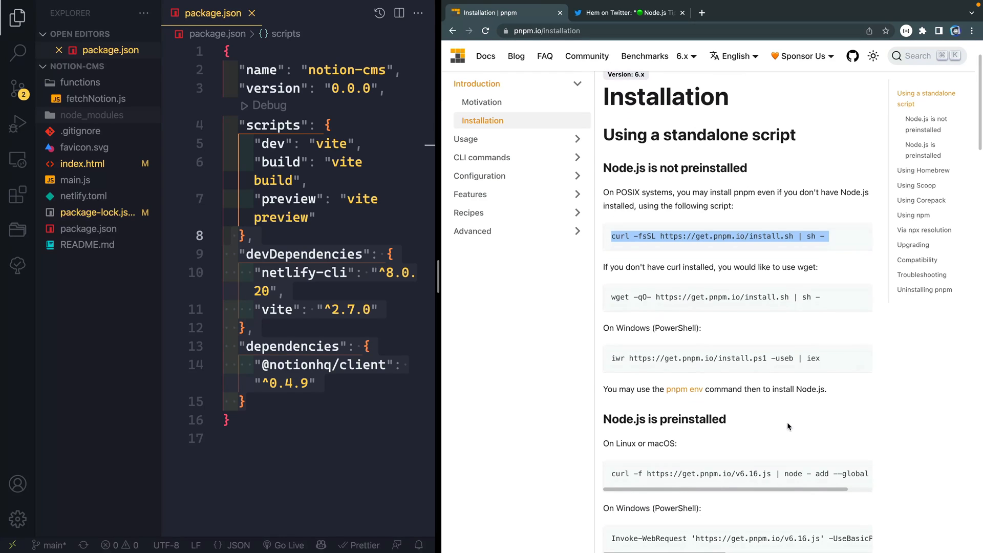
scroll("down", 3)
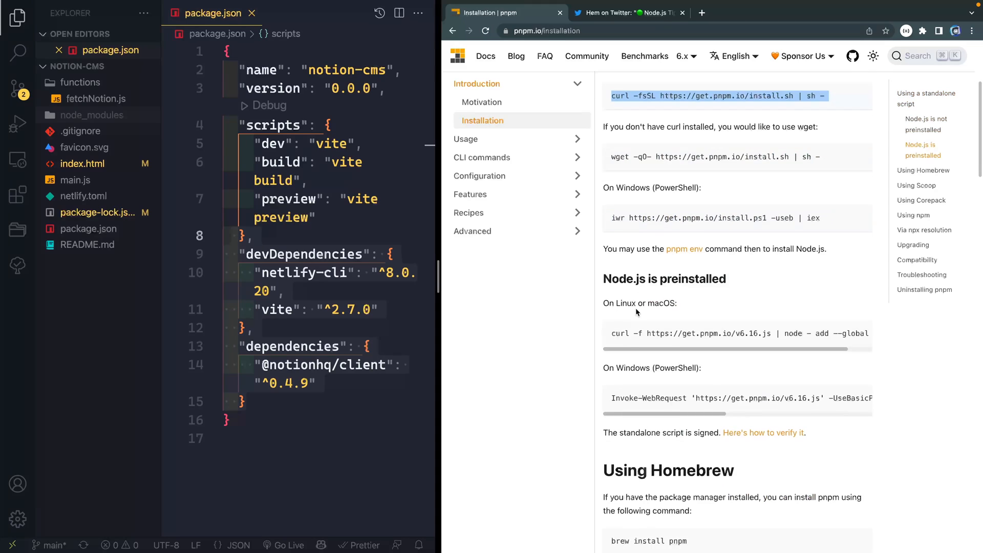
scroll("down", 3)
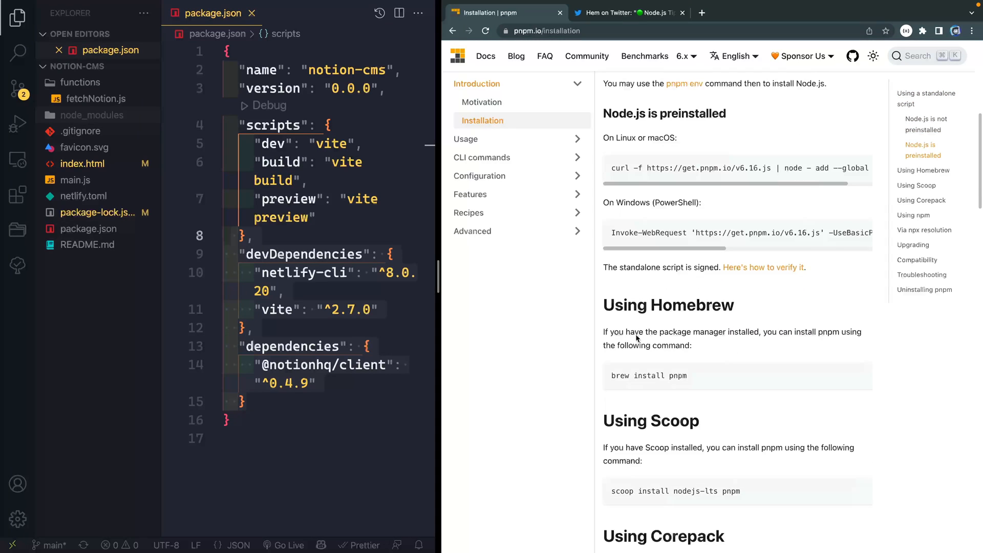
scroll("down", 3)
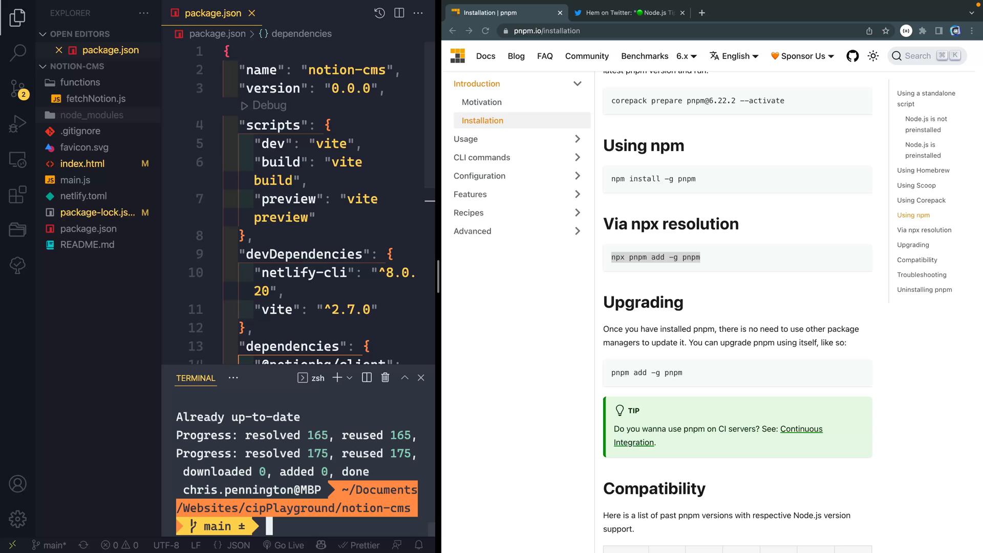
mouse_move(498, 200)
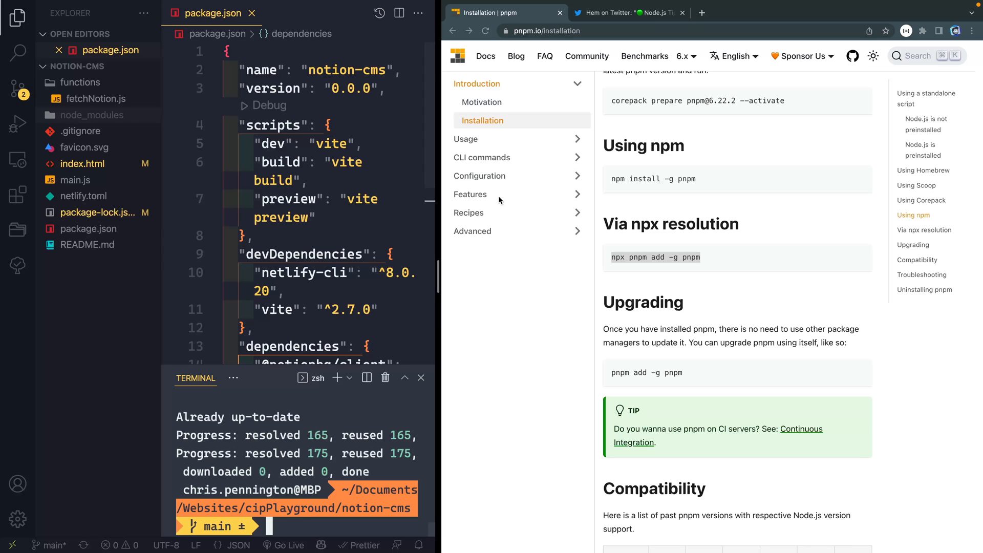
- Reach the npm-to-pnpm command equivalents table under the docs' usage topics
left_click(466, 138)
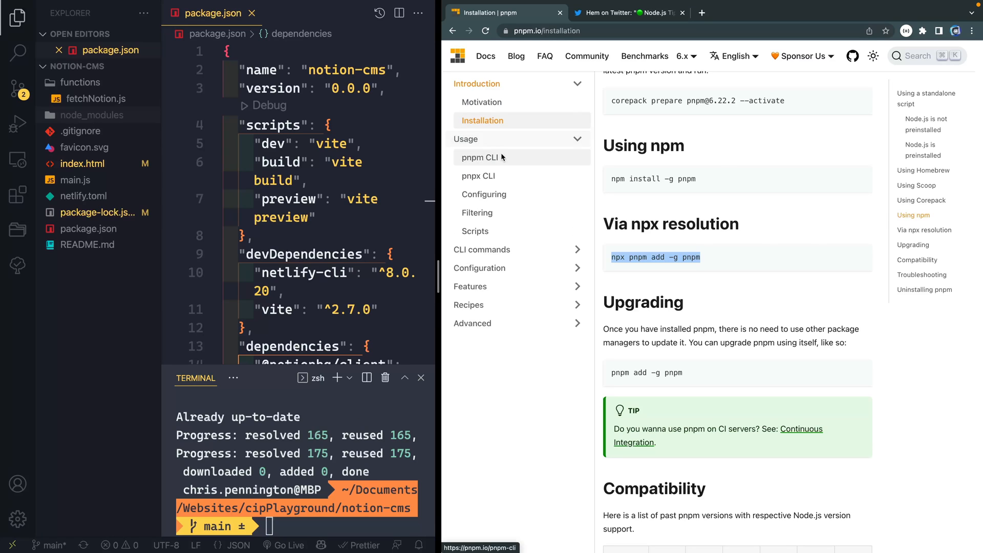
left_click(480, 158)
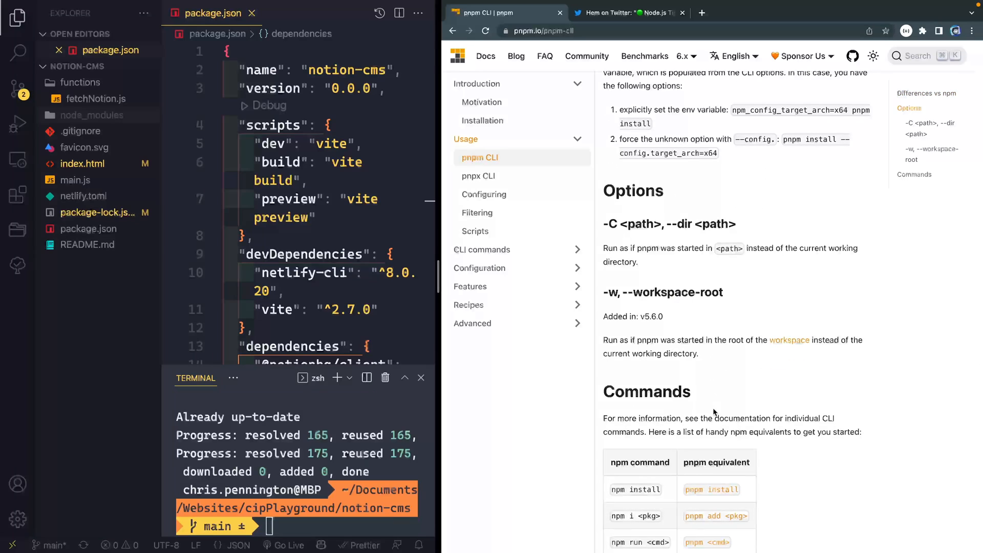
scroll("down", 3)
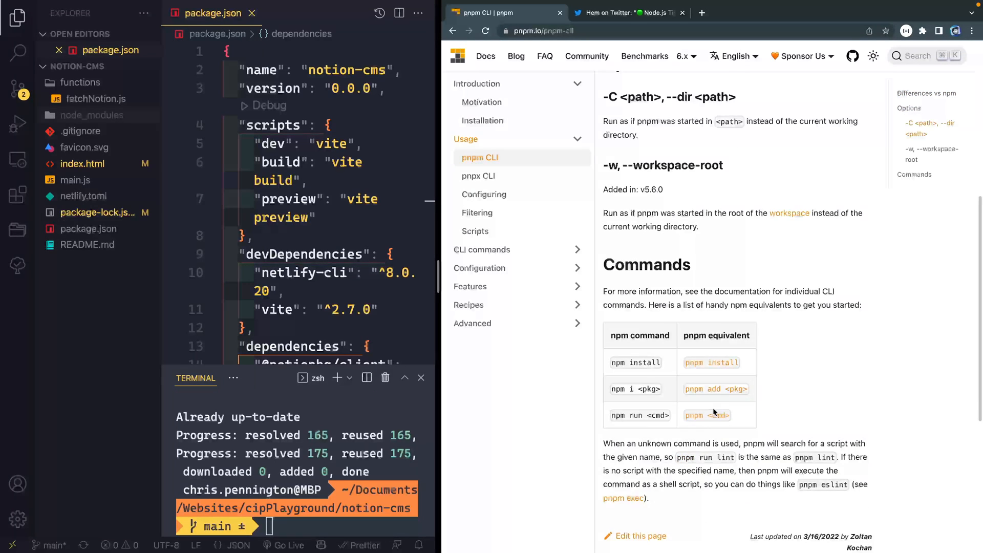
scroll("down", 3)
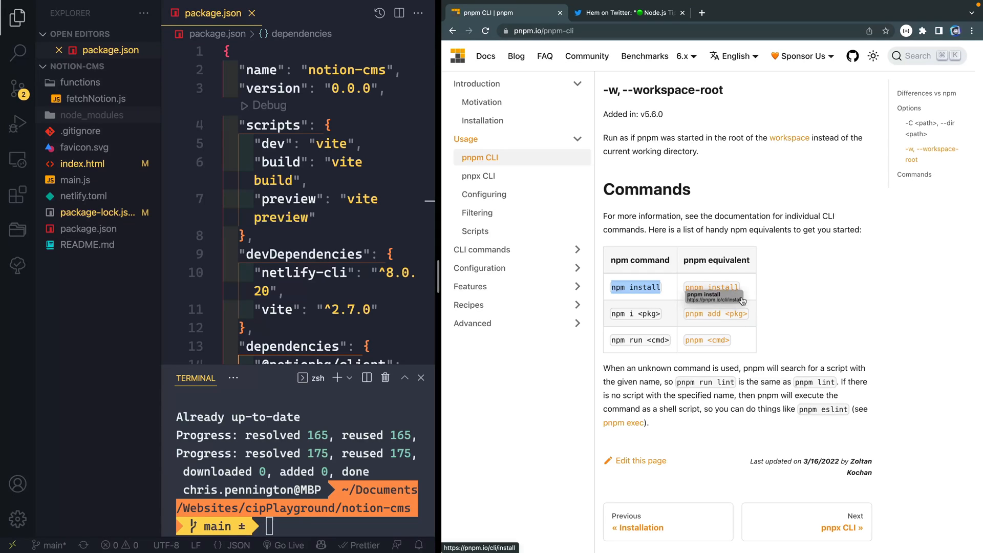
mouse_move(792, 323)
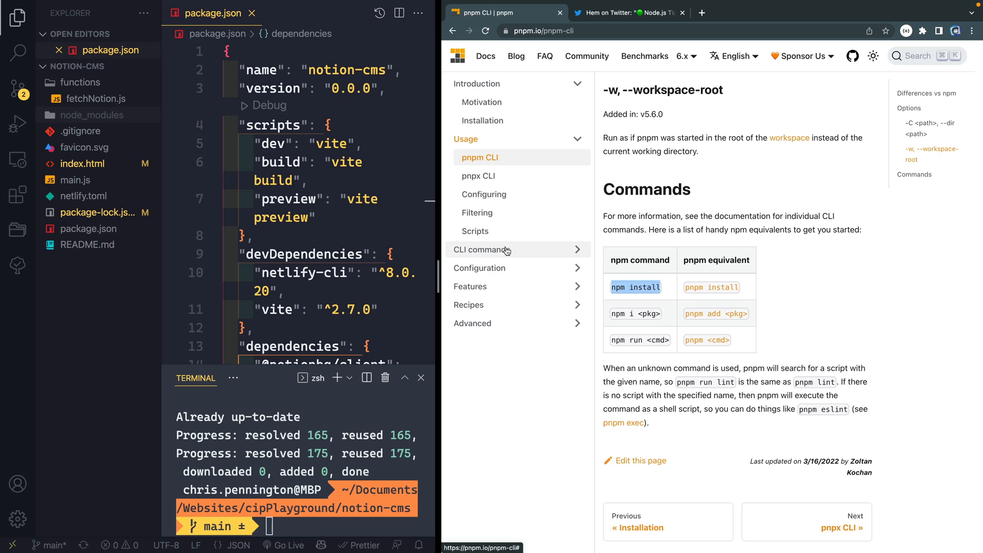
- Expand the CLI commands sidebar list and scan the individual command pages
left_click(483, 250)
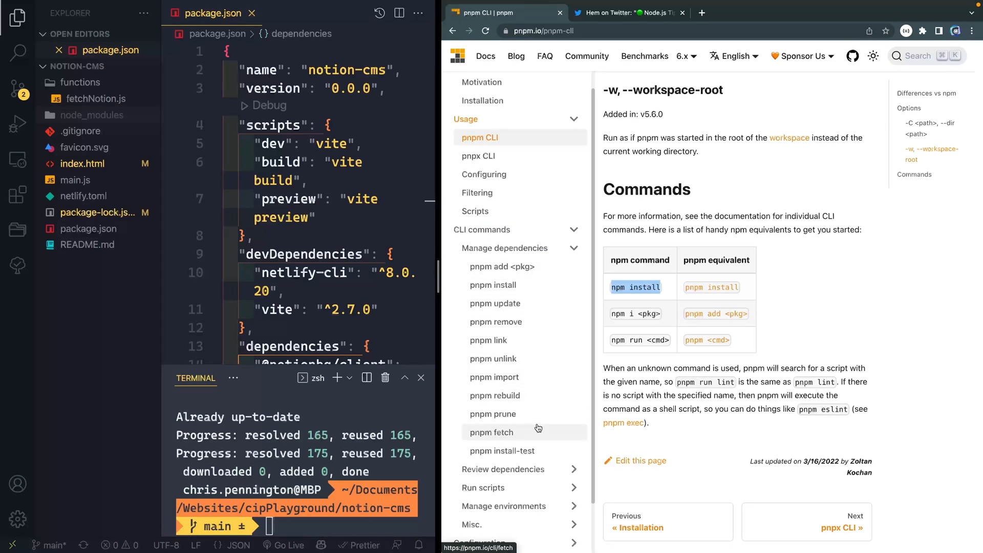
scroll("down", 3)
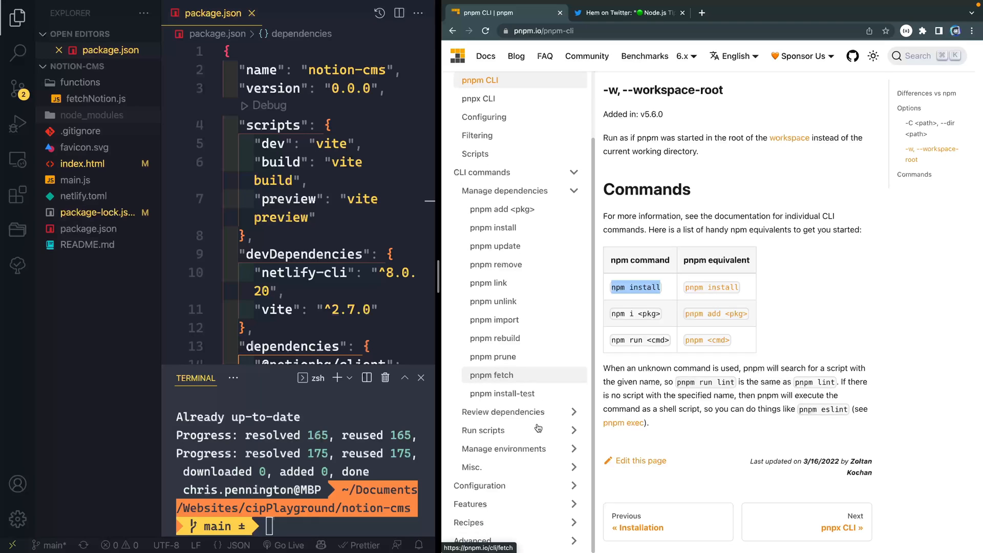
scroll("down", 3)
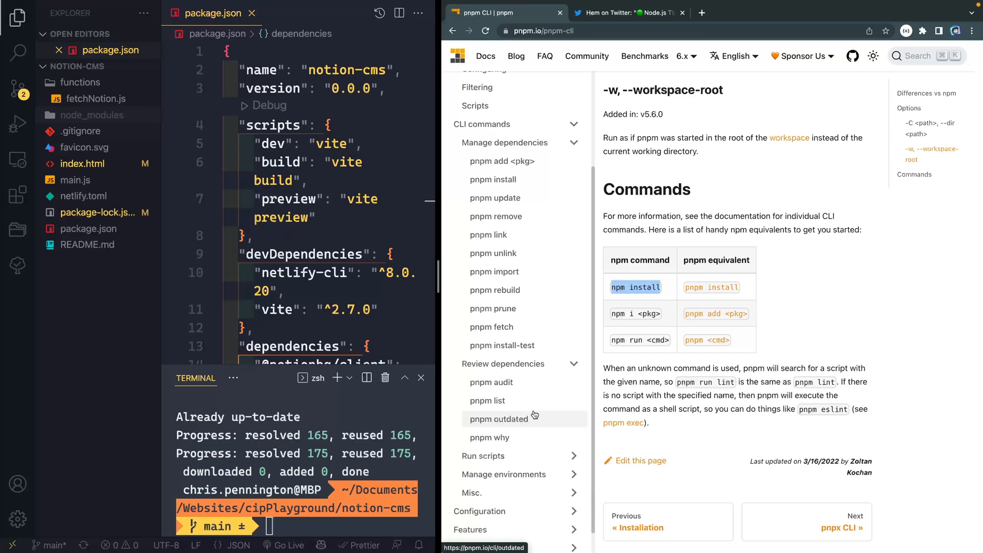
scroll("down", 3)
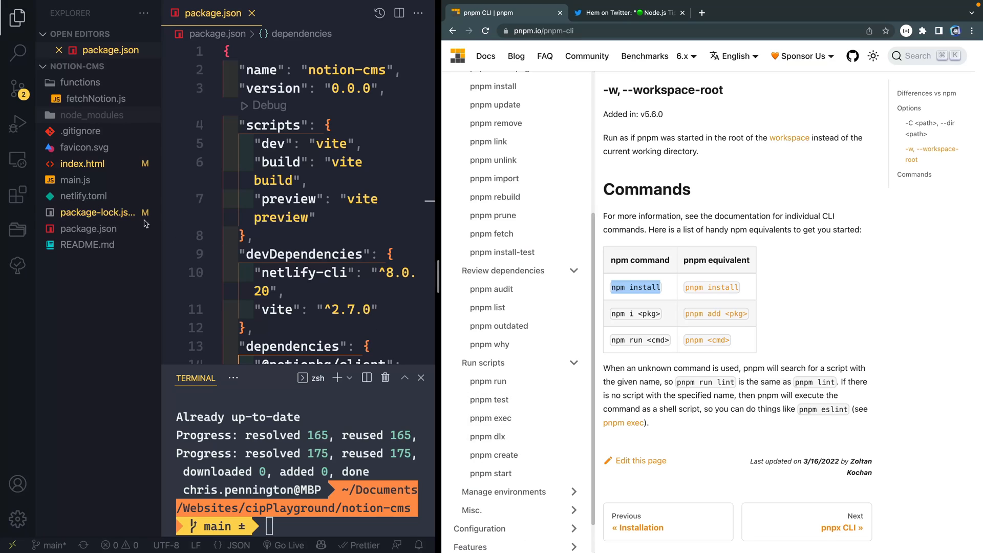
- Move package-lock.json to the trash and start deleting the node_modules folder
right_click(97, 212)
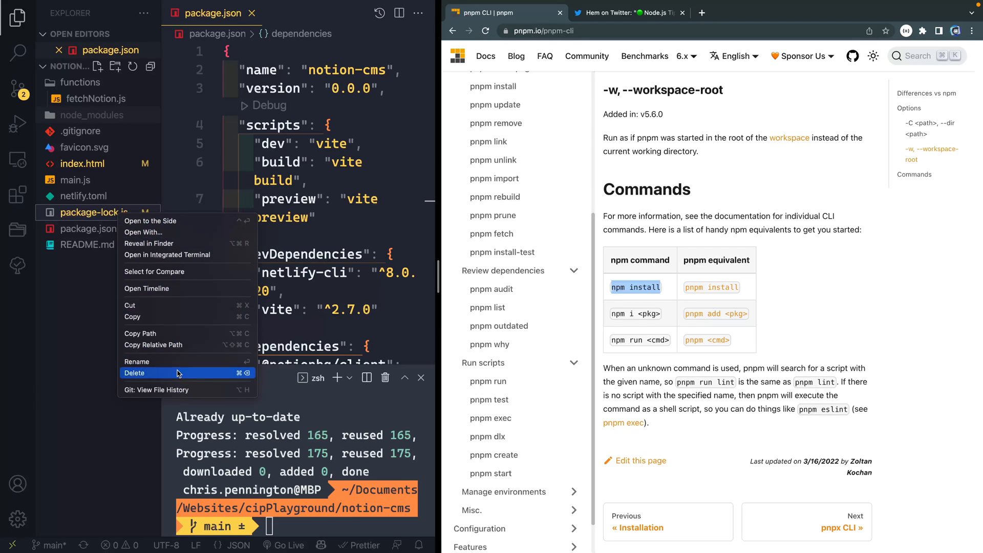
left_click(136, 373)
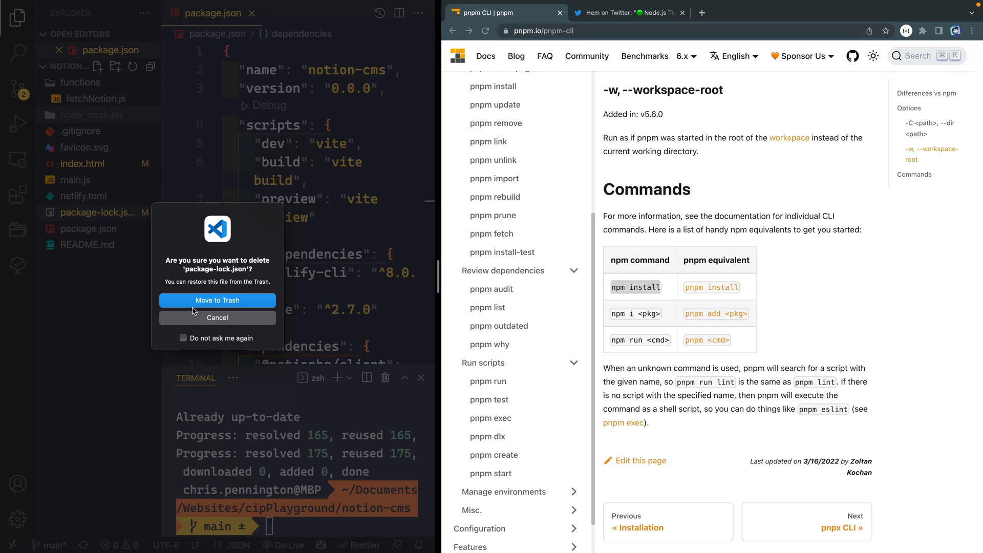
left_click(217, 300)
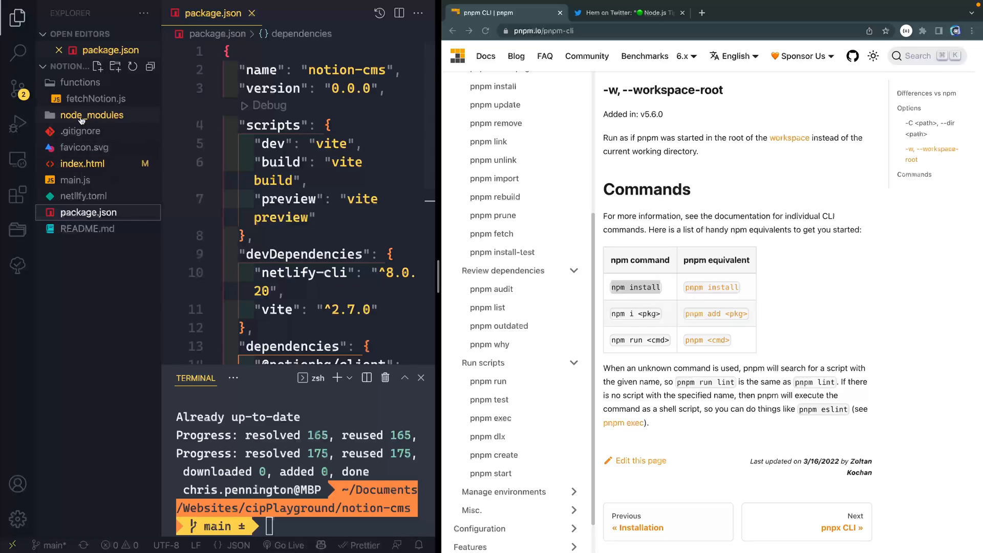
right_click(91, 114)
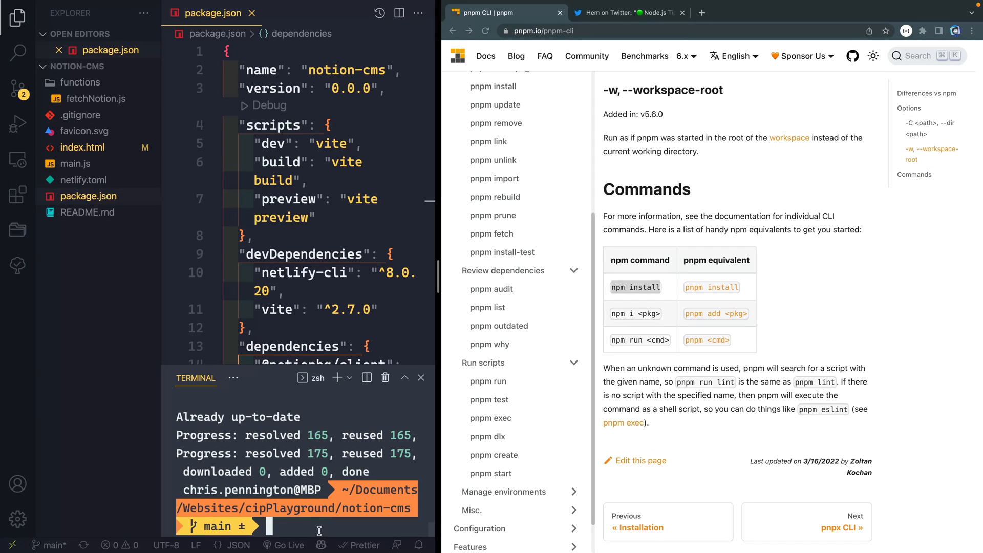
- Run pnpm i, then inspect pnpm-lock.yaml and the symlinked packages in node_modules
type("npm i")
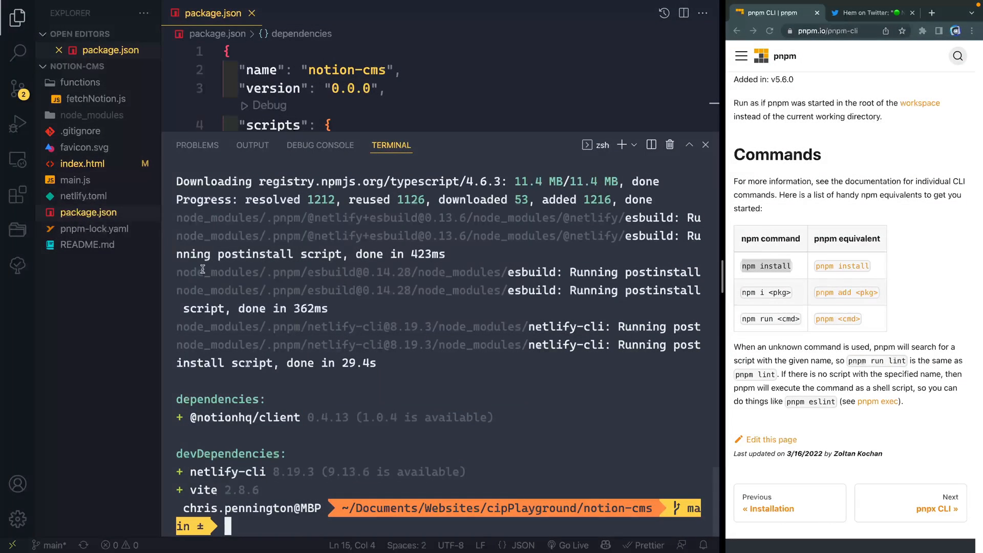
left_click(97, 245)
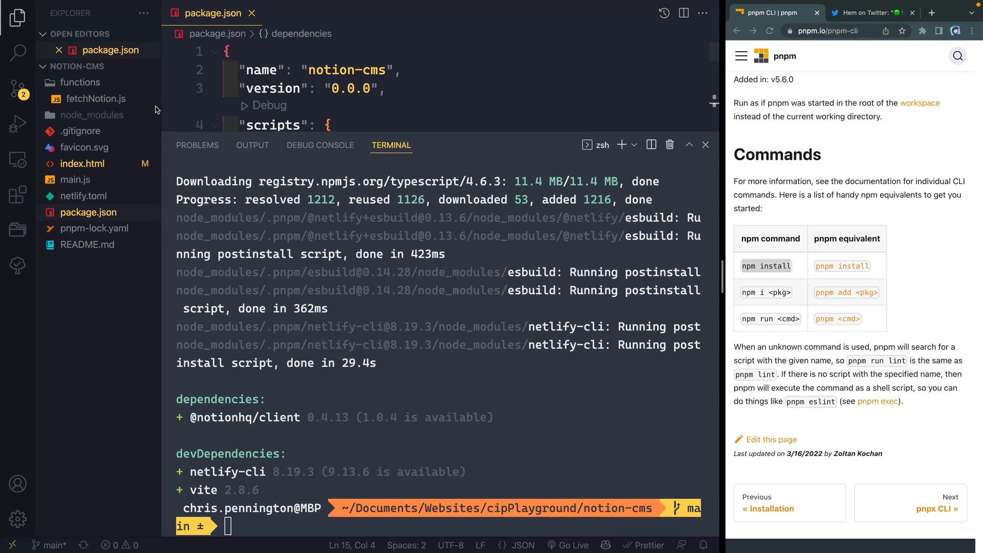
left_click(91, 114)
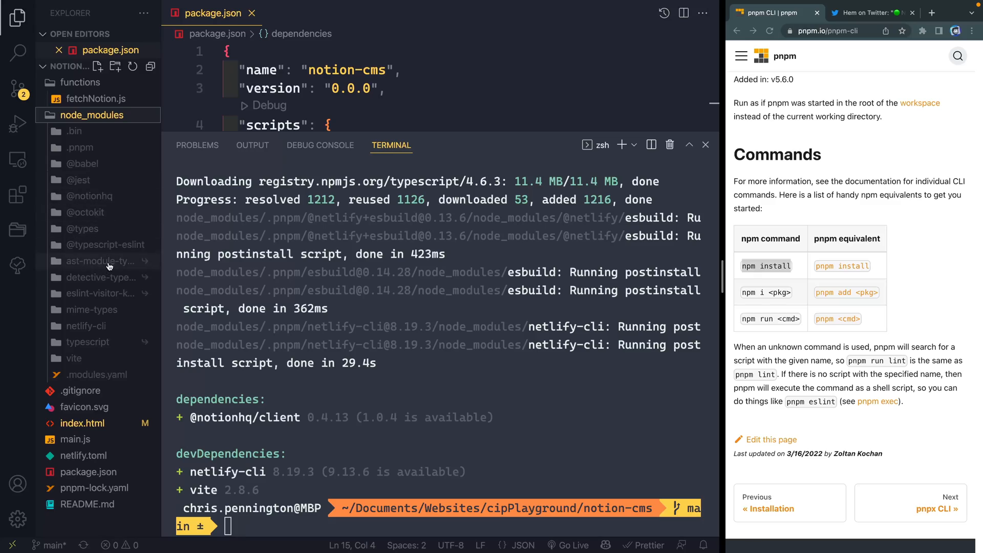
mouse_move(140, 278)
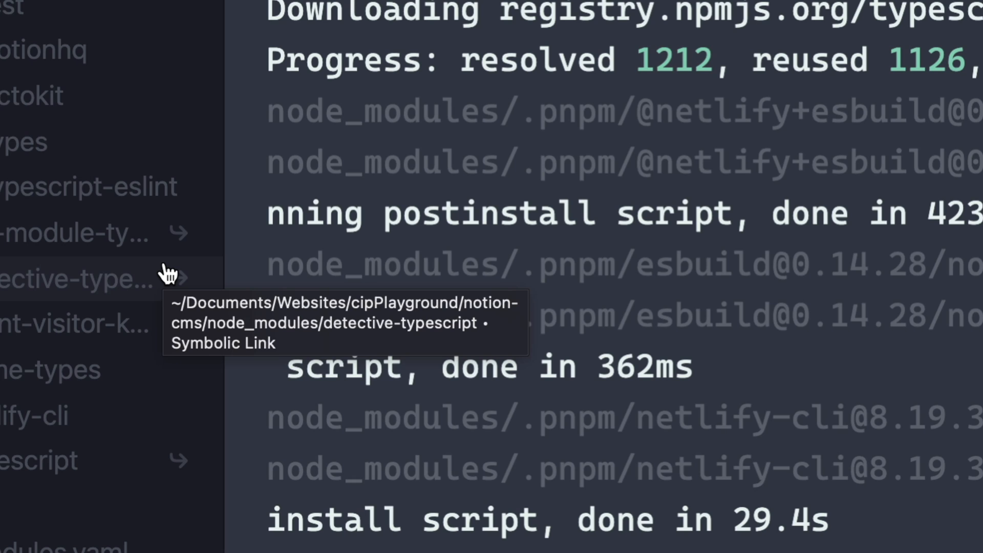
- Trash node_modules and rerun pnpm i, reusing all 1216 packages from the store
right_click(218, 132)
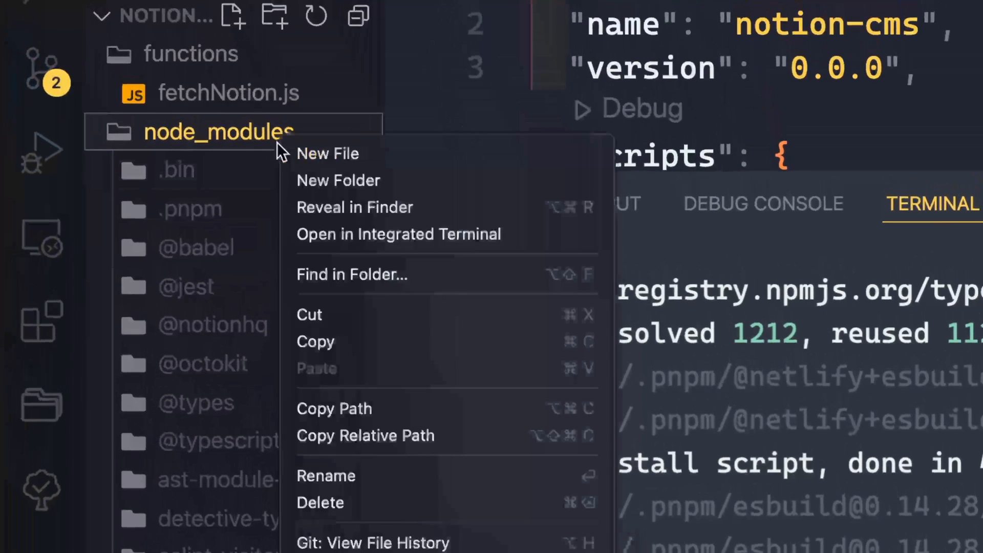
left_click(319, 501)
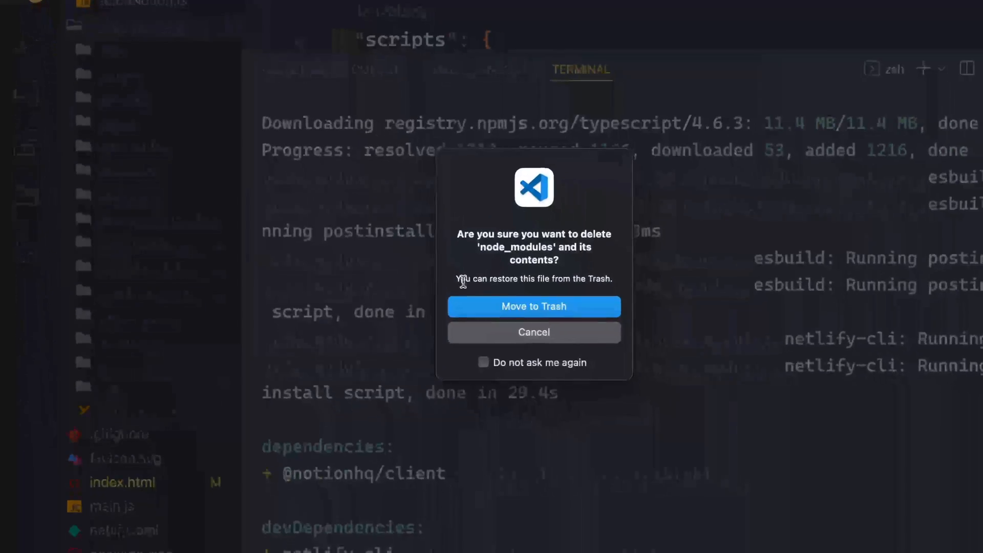
left_click(533, 306)
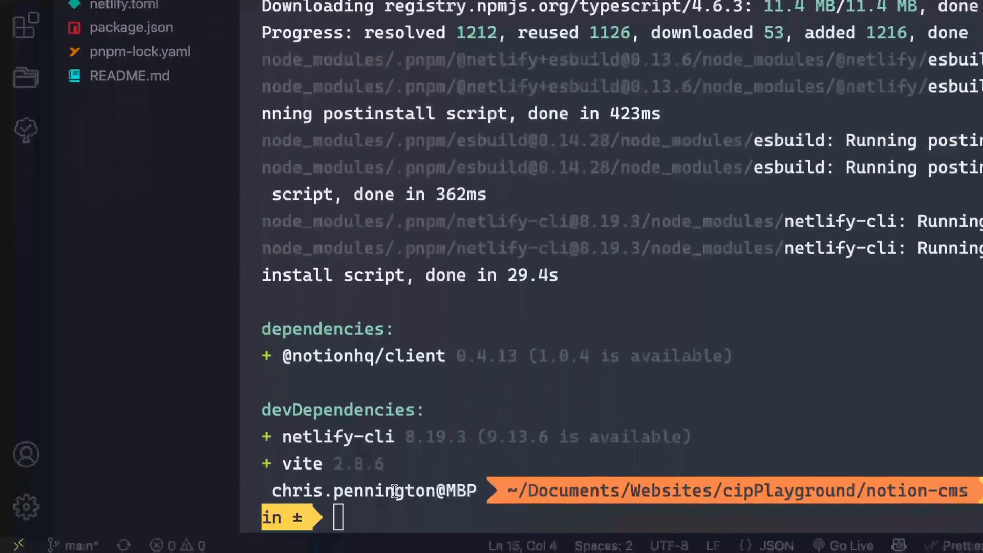
type("pnpm i")
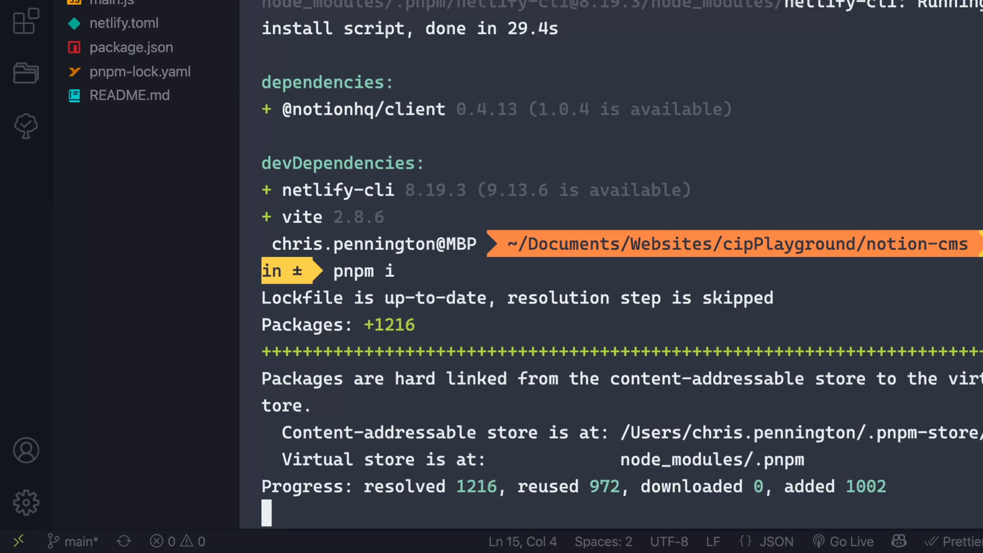
scroll("down", 3)
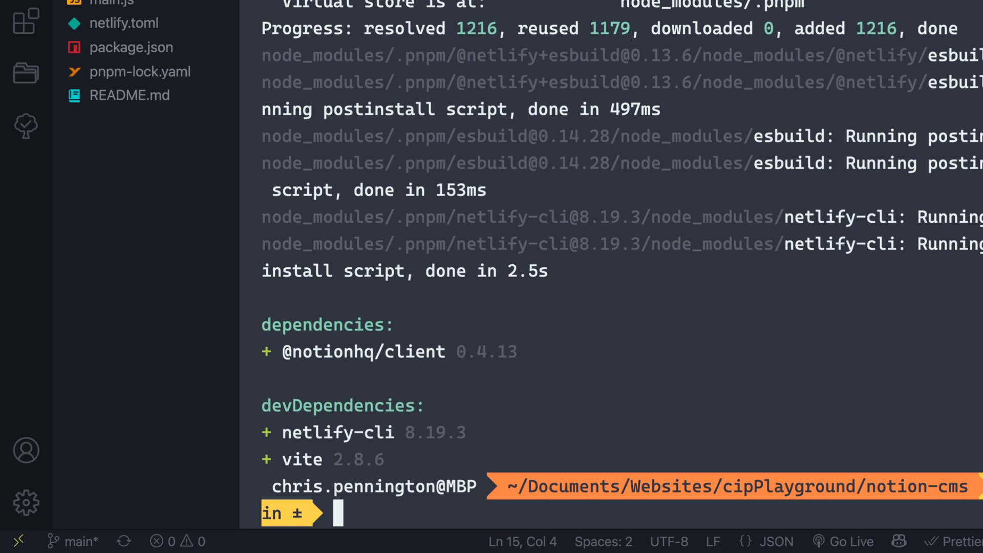
- Run pnpx npkill and delete the listed 325.61 MB node_modules folder
type("pnpx npk")
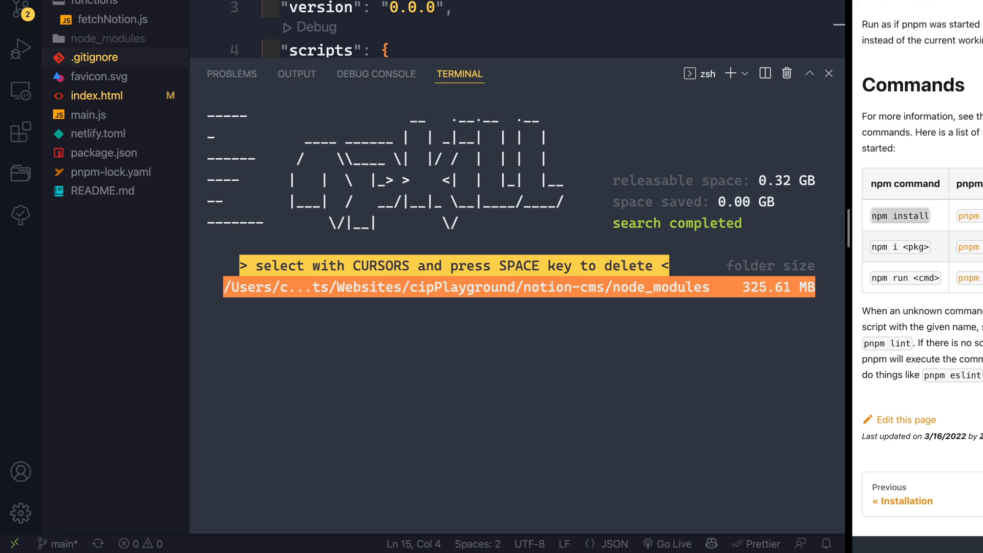
key("space")
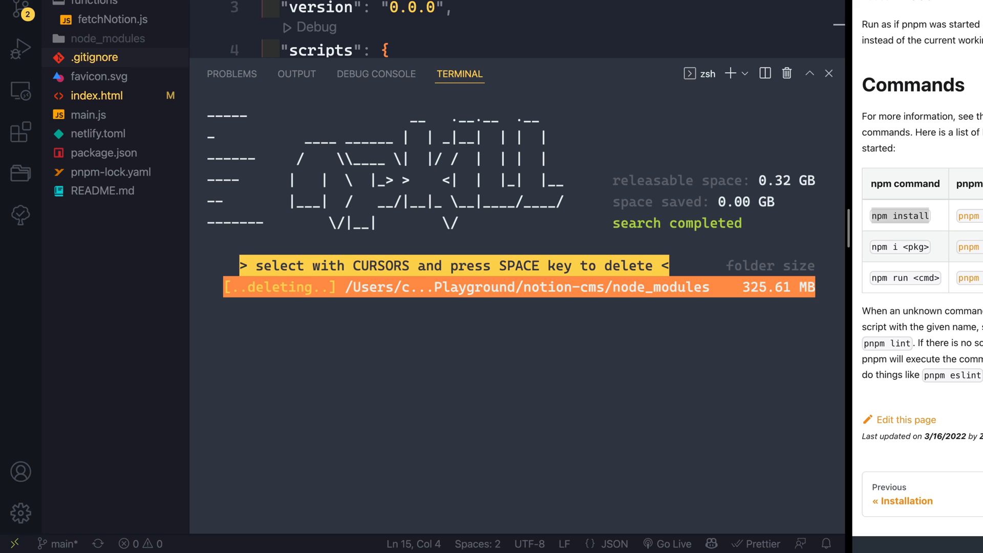